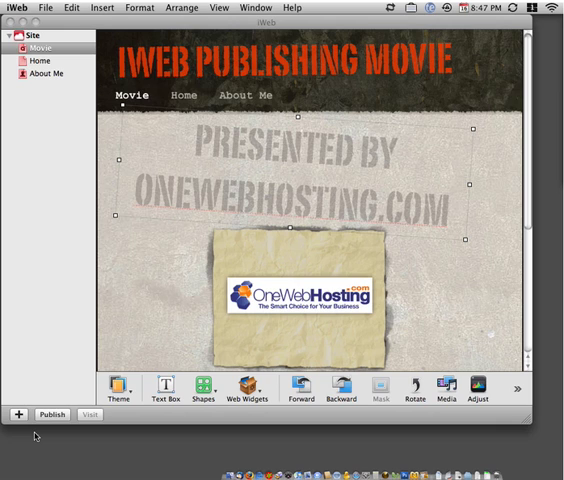
mouse_move(36, 436)
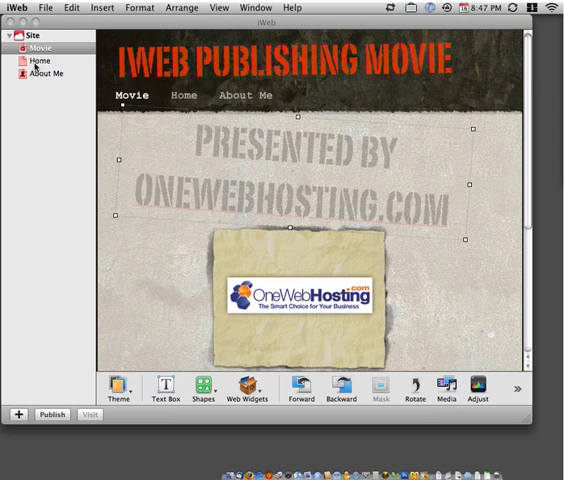
mouse_move(64, 126)
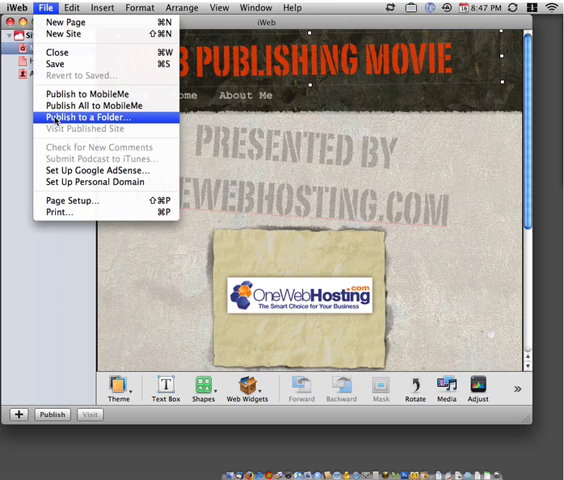
Step: Publish the site to a newly created desktop folder named 'website'
left_click(92, 116)
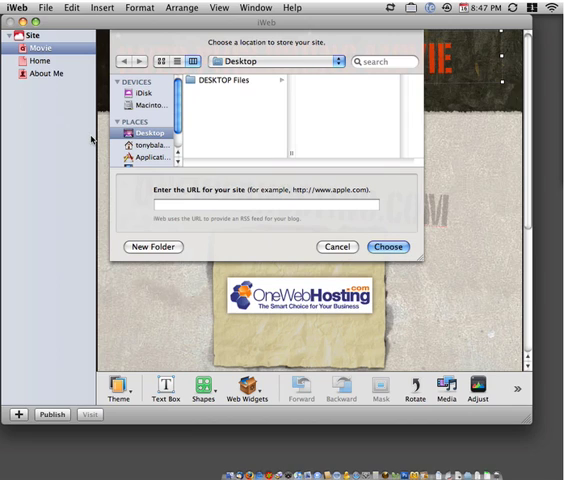
mouse_move(148, 188)
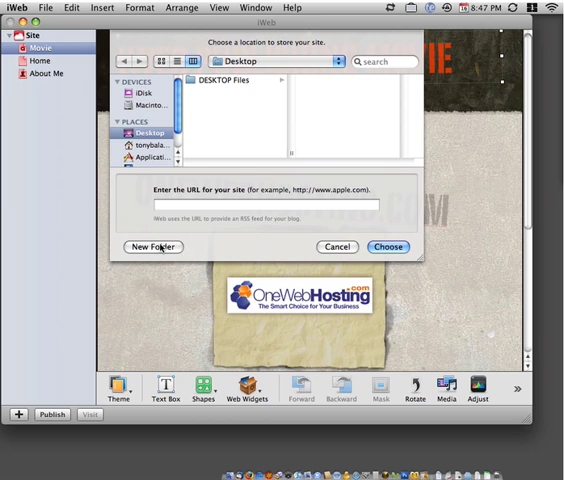
left_click(154, 246)
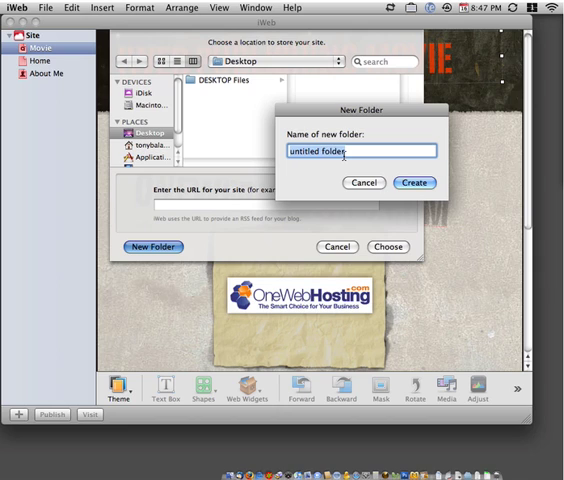
type("website")
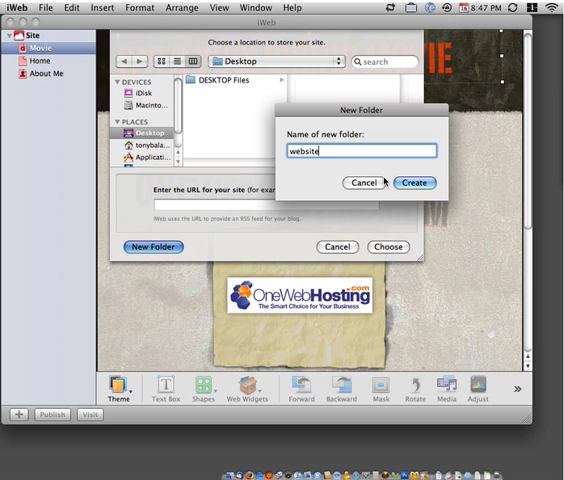
mouse_move(414, 182)
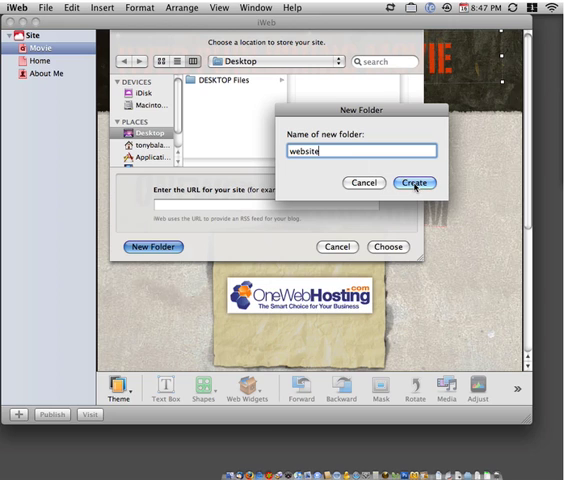
left_click(412, 182)
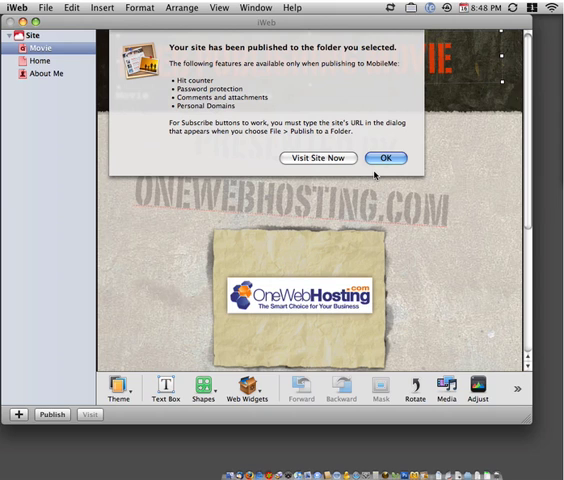
Step: Reveal index.html and the Site folder inside 'website', then bring up Cyberduck
left_click(410, 156)
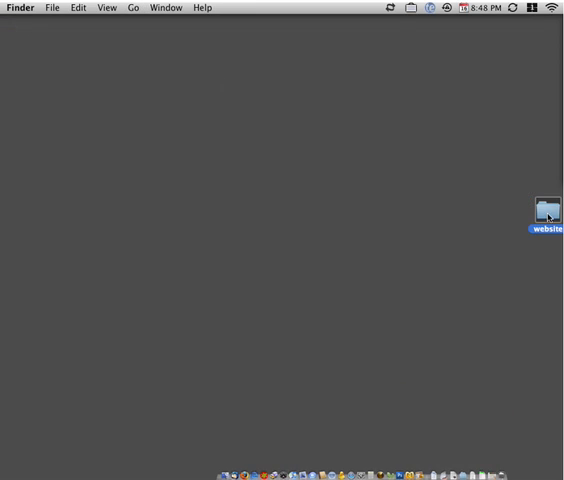
left_click_drag(544, 212, 304, 140)
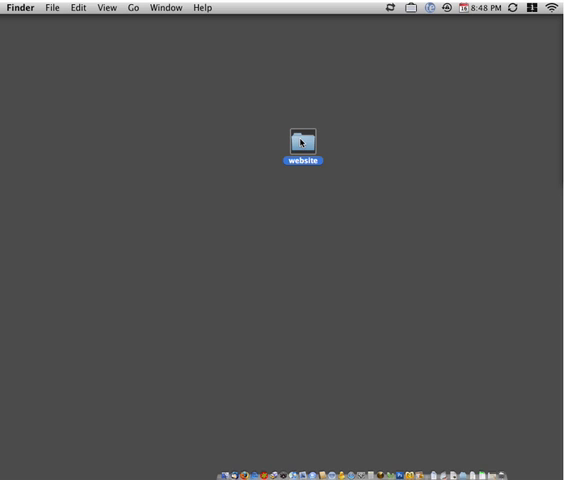
double_click(304, 140)
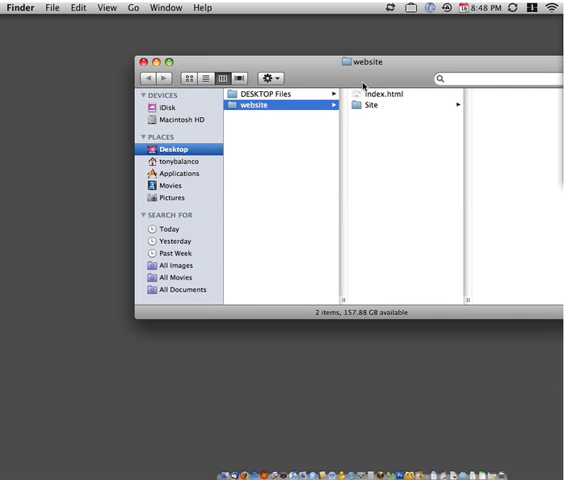
left_click(372, 104)
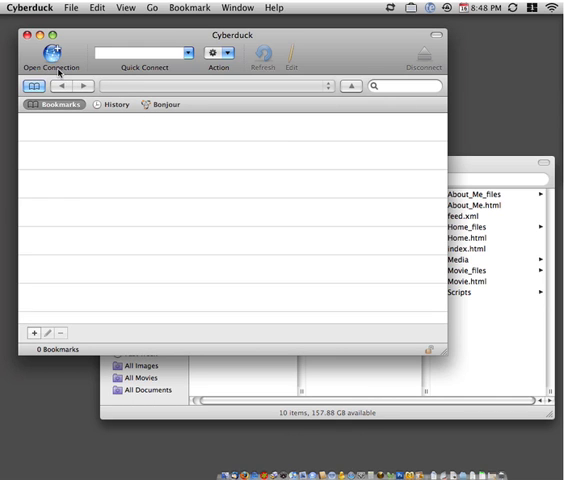
Step: Fill a new FTP connection with server sacweb.com, username, password and path httpdocs
left_click(40, 56)
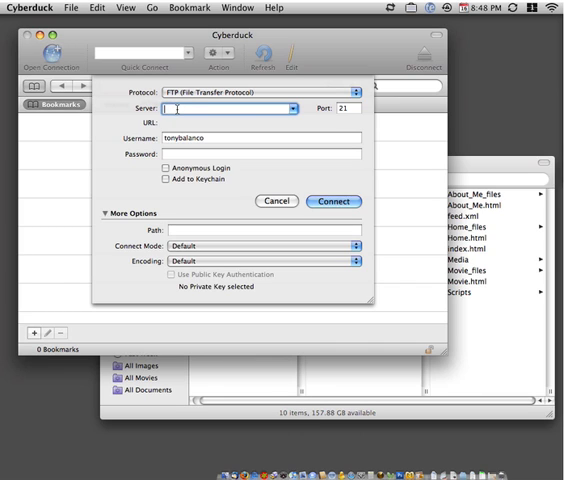
type("sacweb.com")
left_click(264, 138)
type("u")
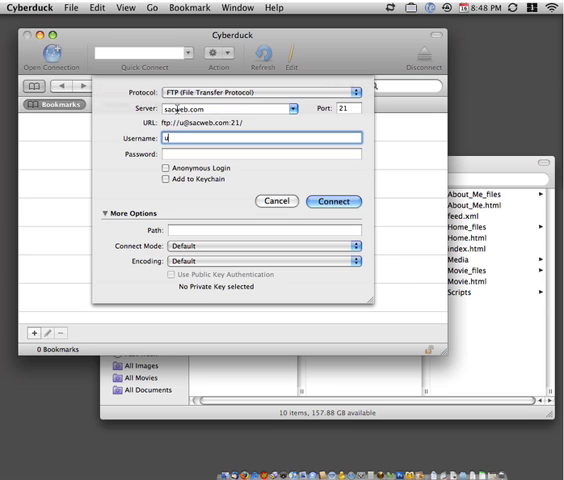
type("sername")
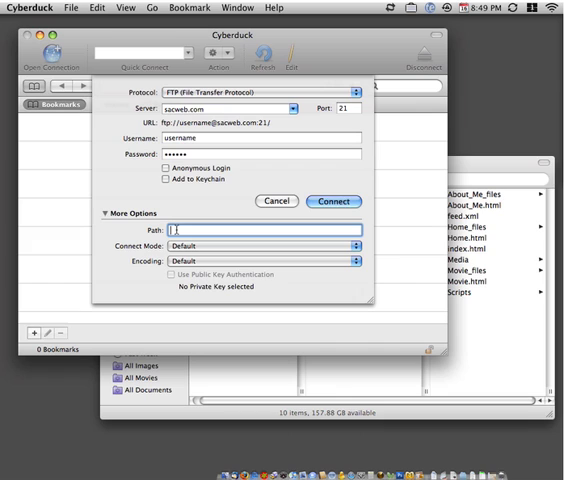
type("httpdocs")
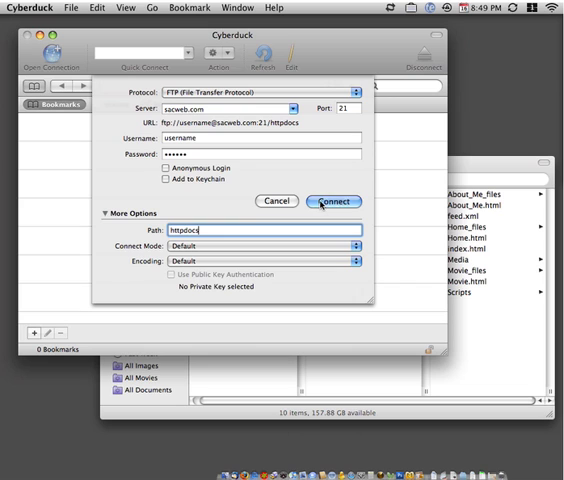
Step: Connect and upload the site files, allowing the existing index.html to be overwritten
left_click(334, 200)
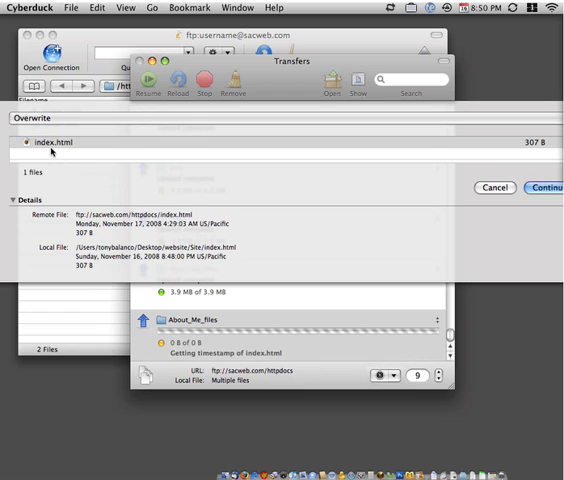
mouse_move(88, 146)
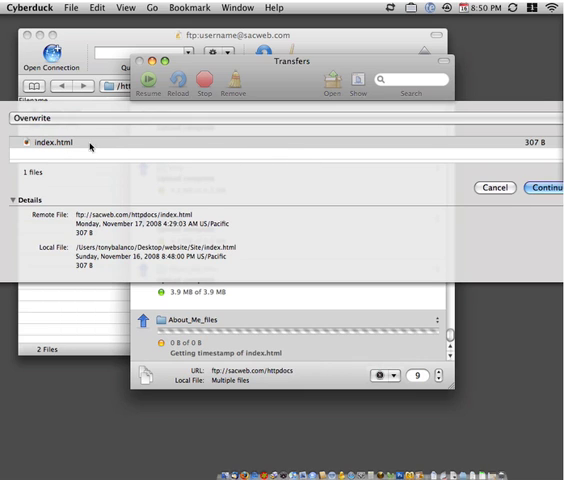
mouse_move(56, 152)
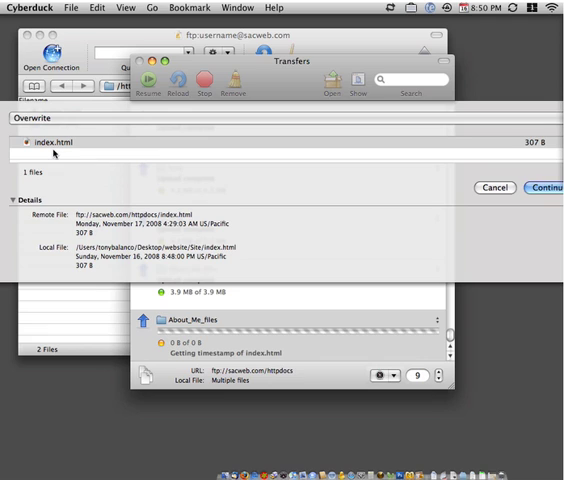
mouse_move(340, 218)
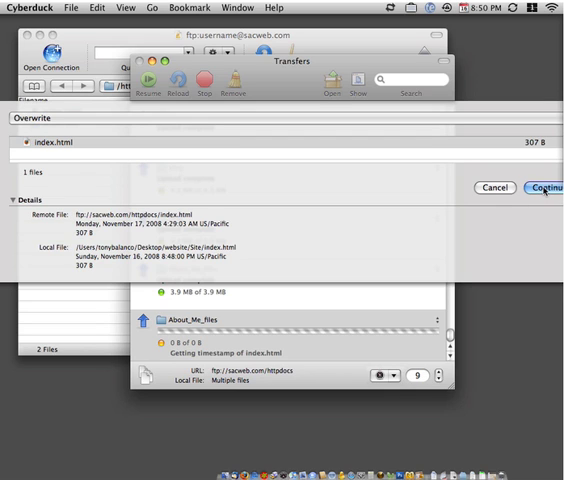
left_click(544, 188)
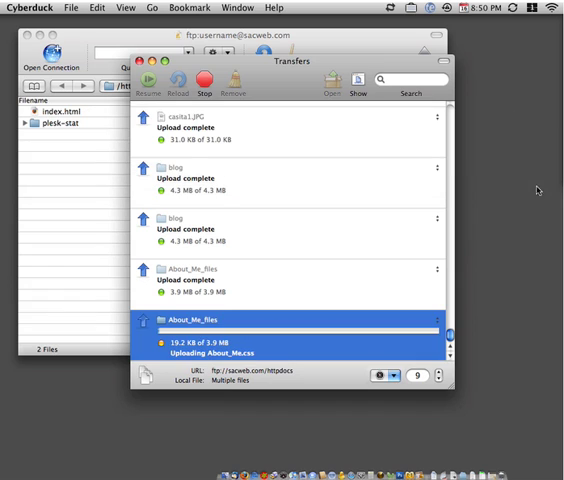